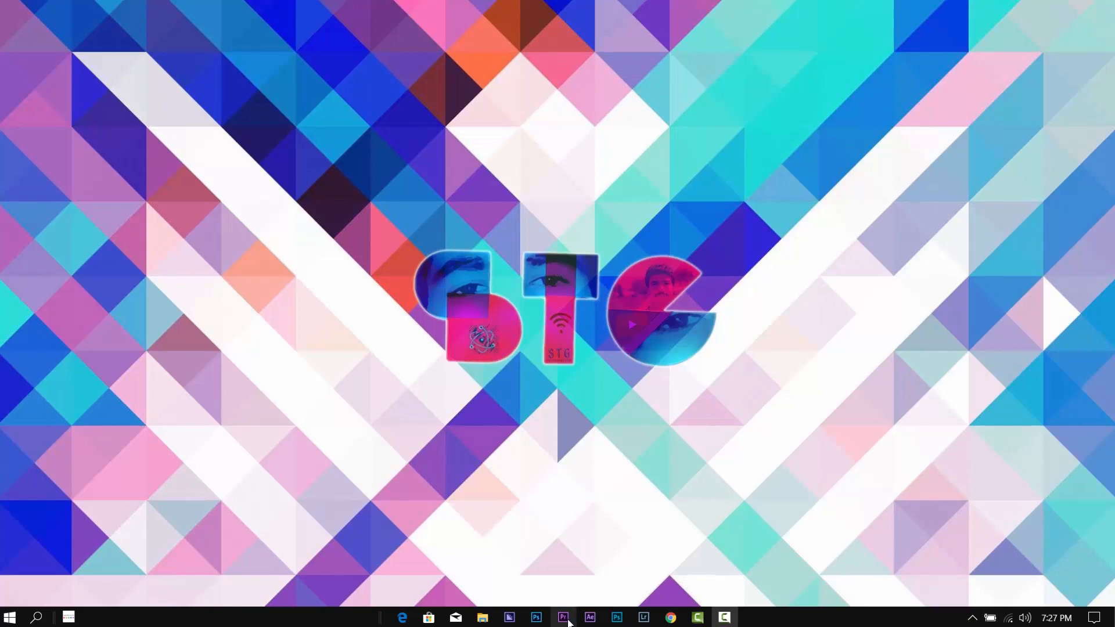
- Launch Adobe Premiere Pro CC 2015 from the taskbar
click(563, 617)
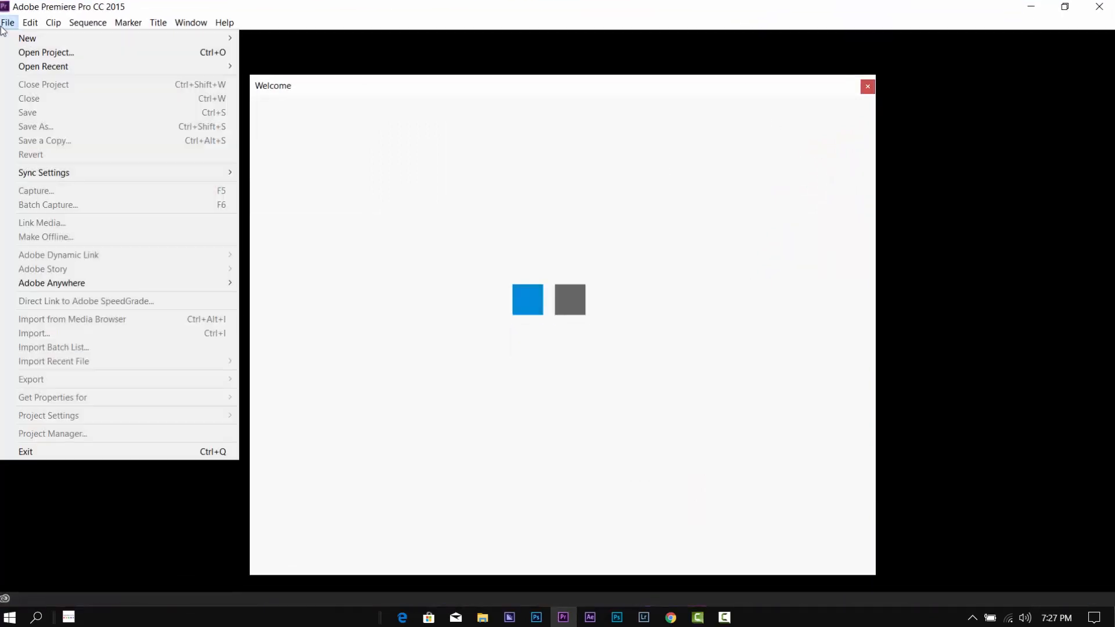
- Create a new Premiere project named 'tutorial'
click(28, 38)
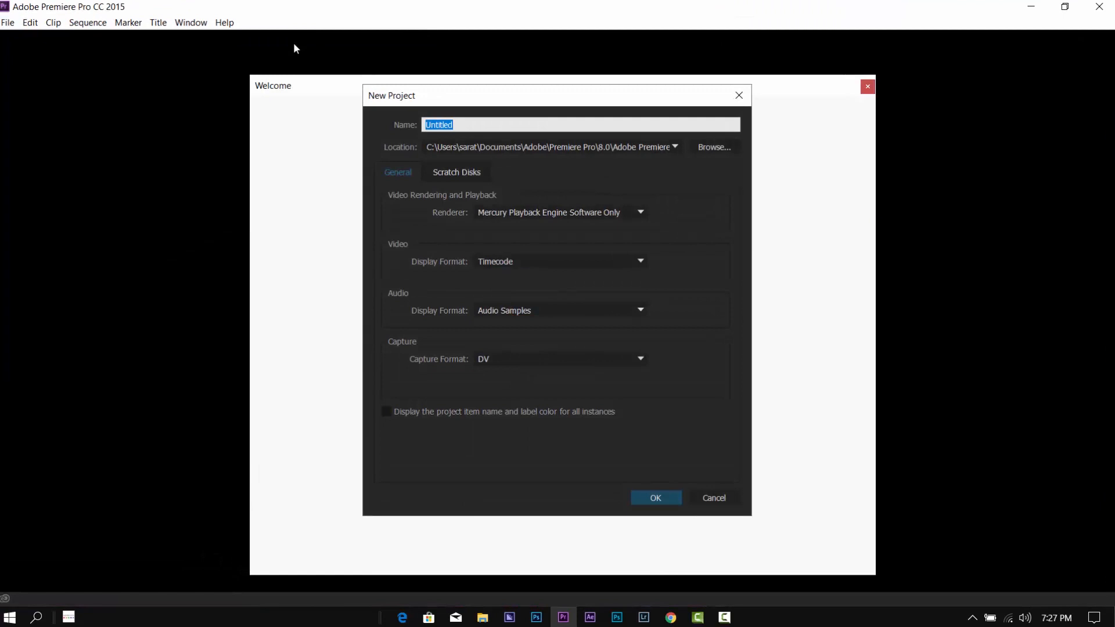
text(tutorial)
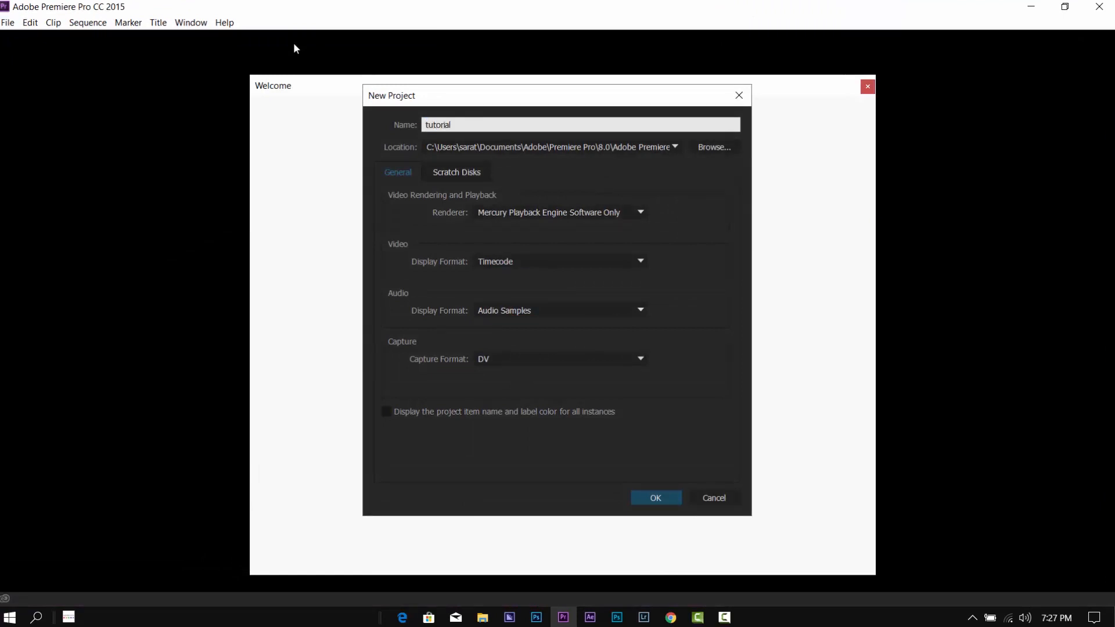
click(655, 498)
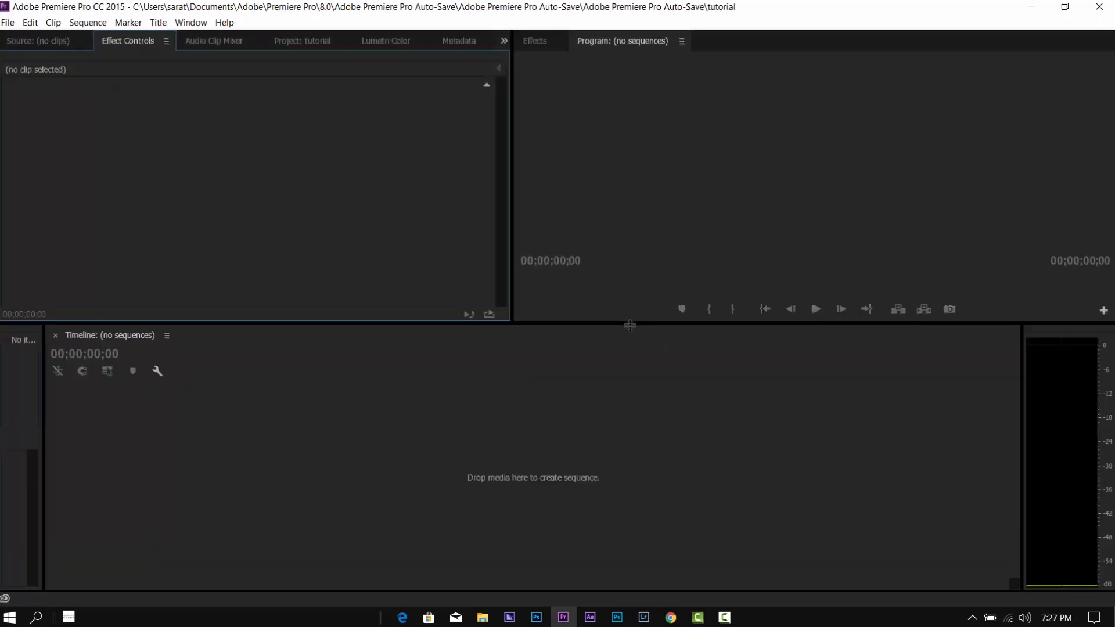
mouse_move(289, 268)
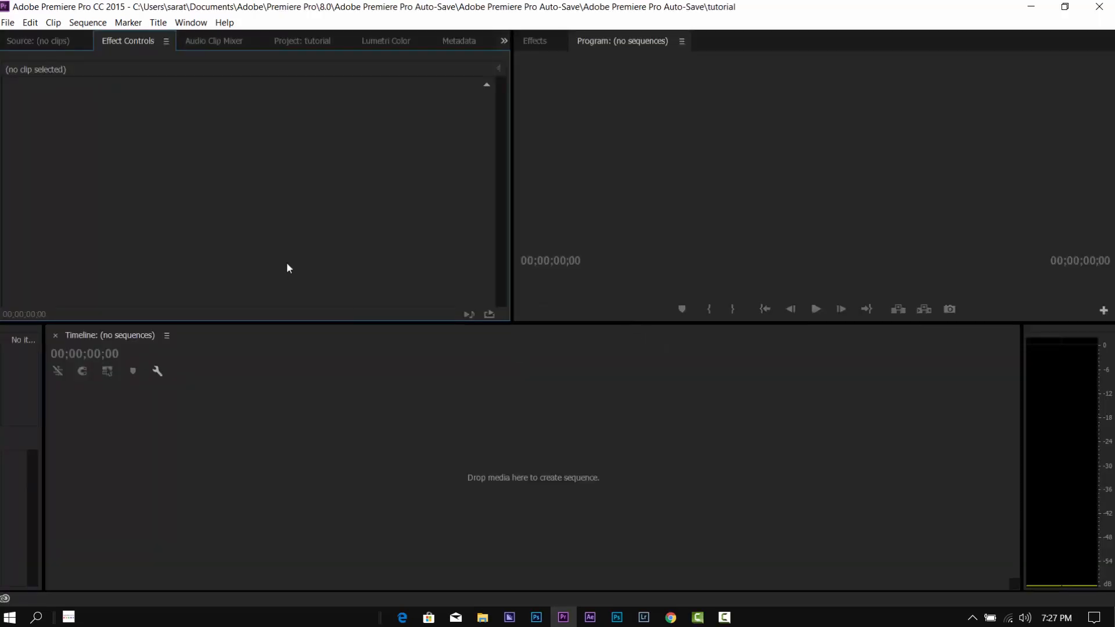
- Import the P1050572 video clip into the tutorial project
click(8, 22)
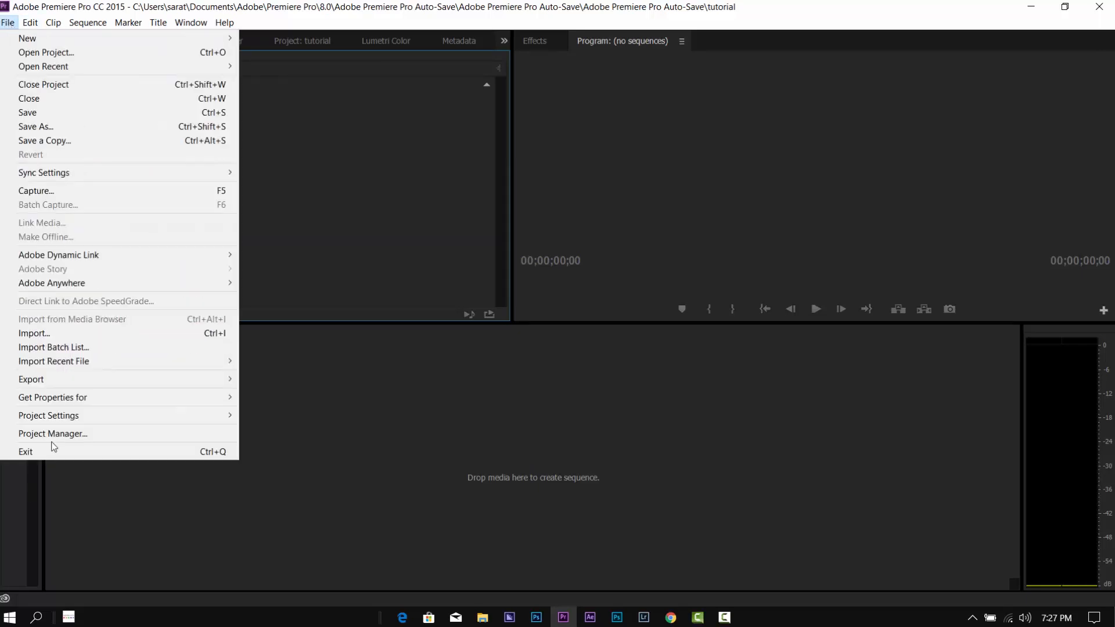
click(34, 333)
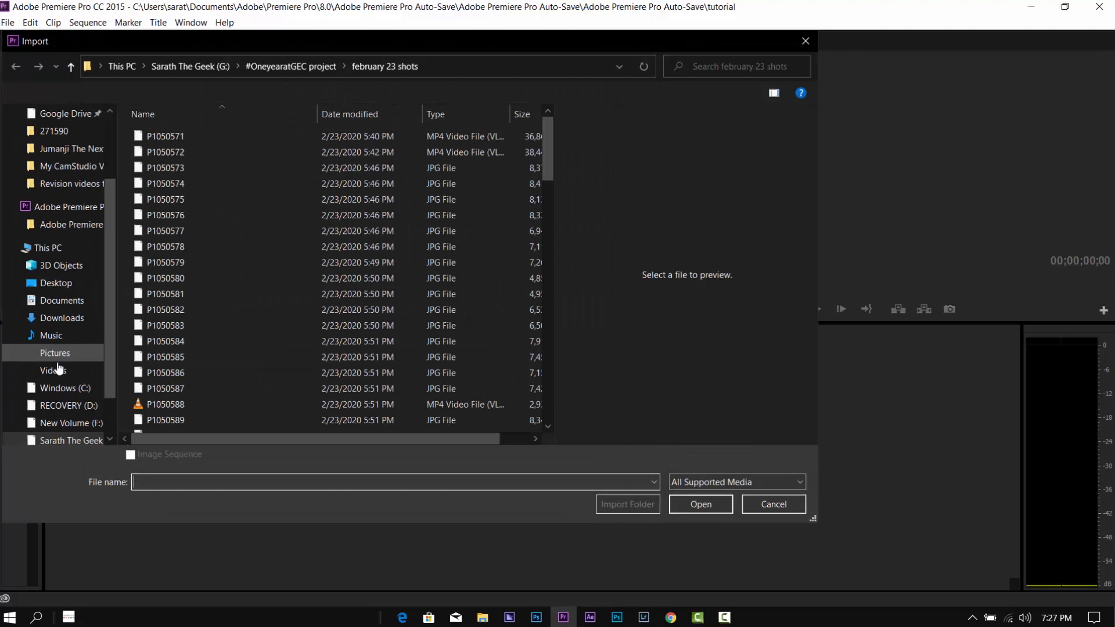
click(165, 152)
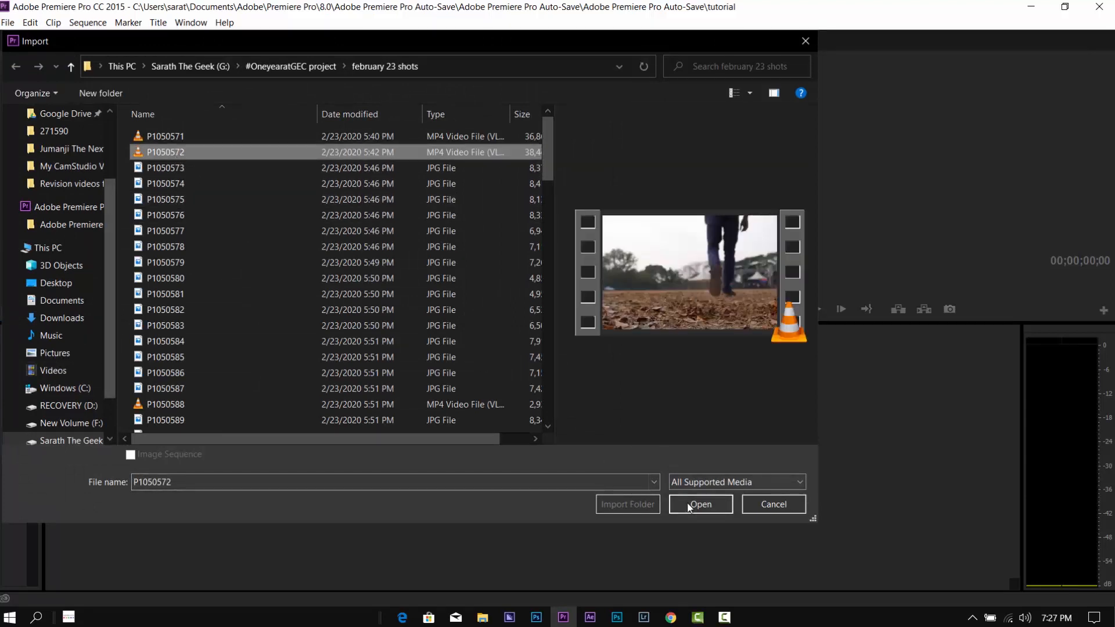
click(700, 504)
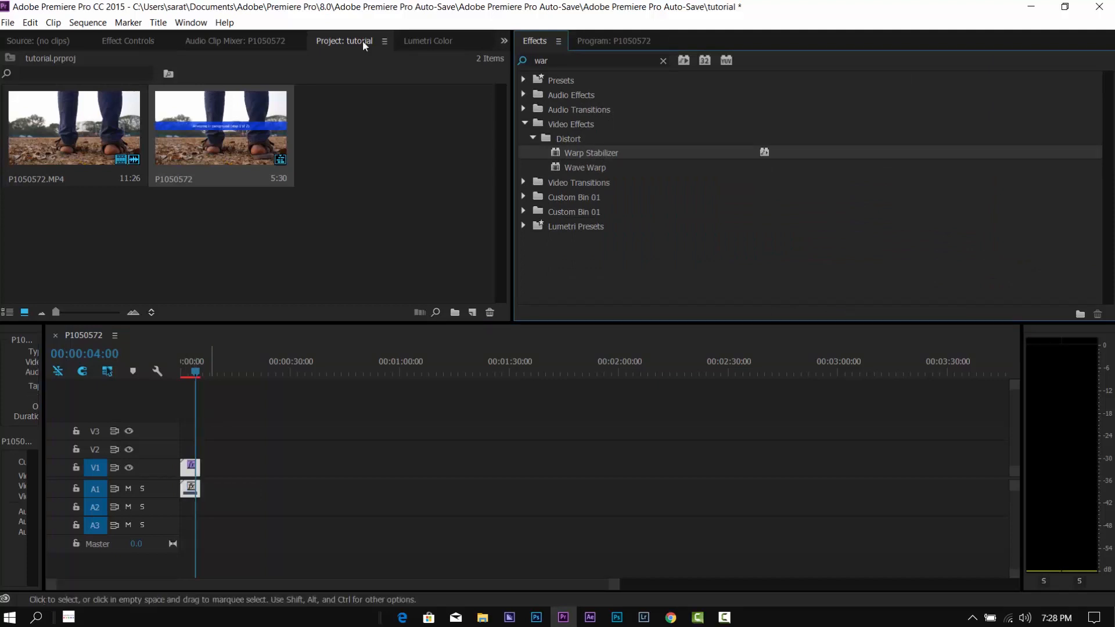
- Select the P1050572 clip while Warp Stabilizer analyzes, and bring up its context menu
click(128, 41)
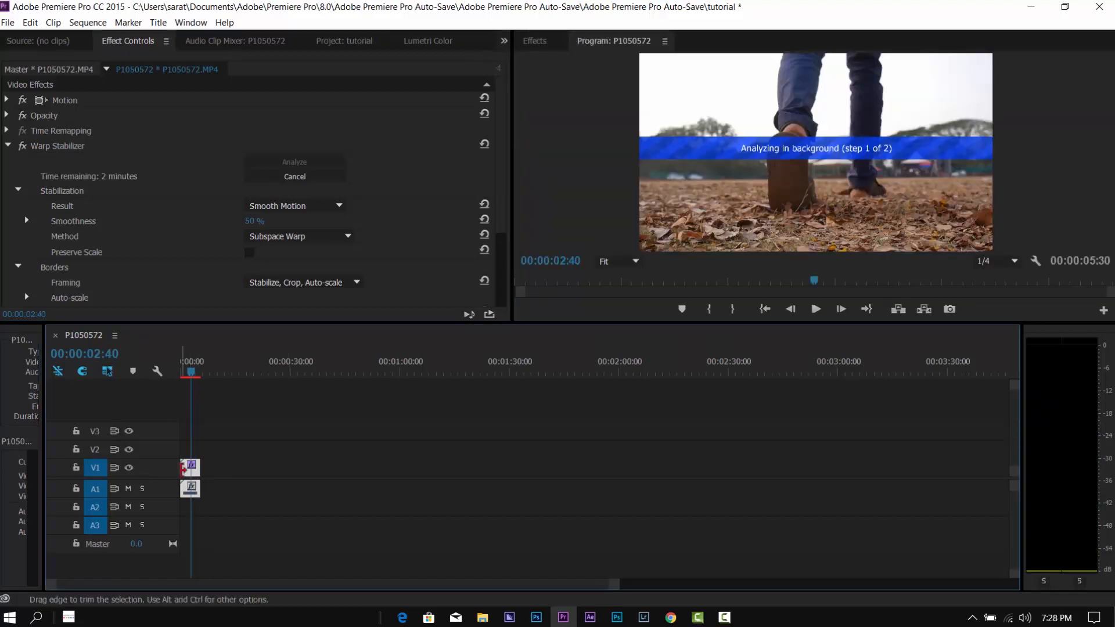
right_click(190, 467)
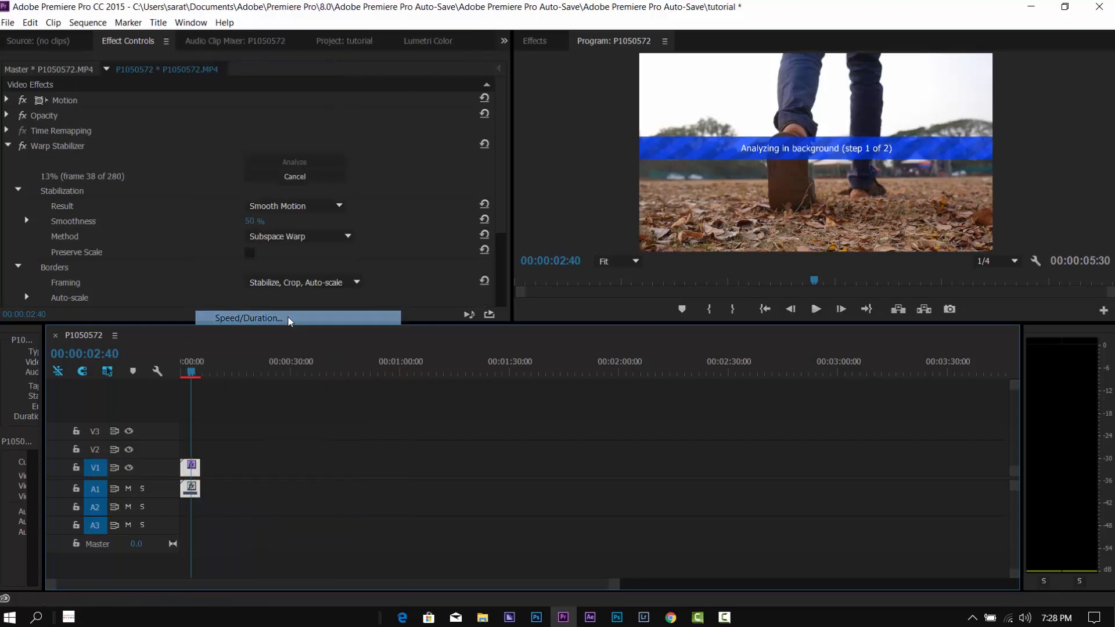
- Set the clip's speed to 150% in Speed/Duration
click(248, 318)
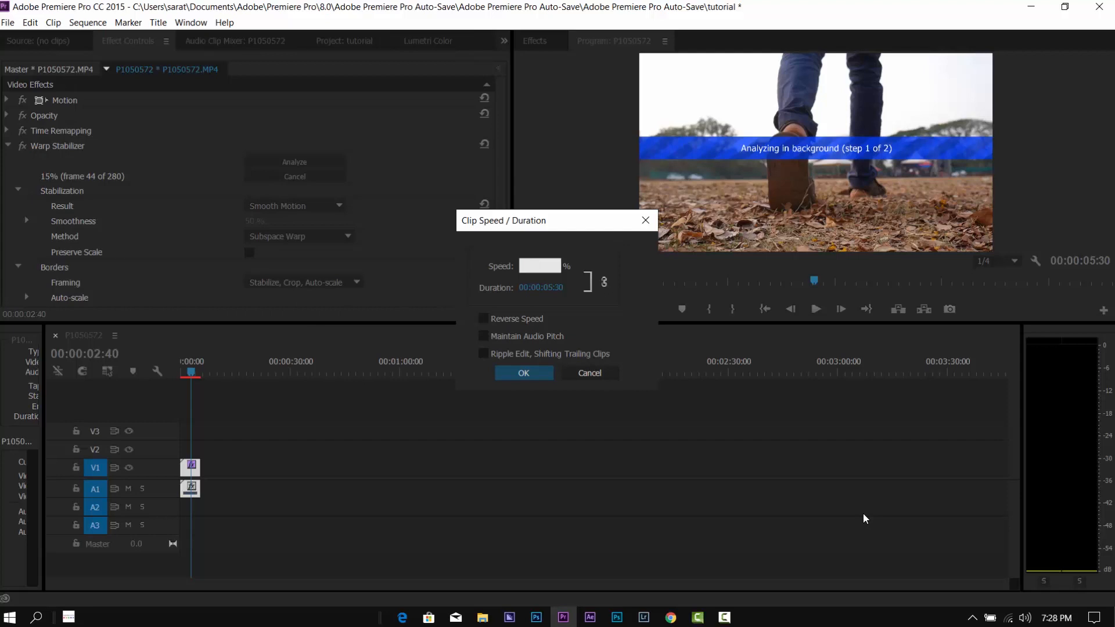
text(150)
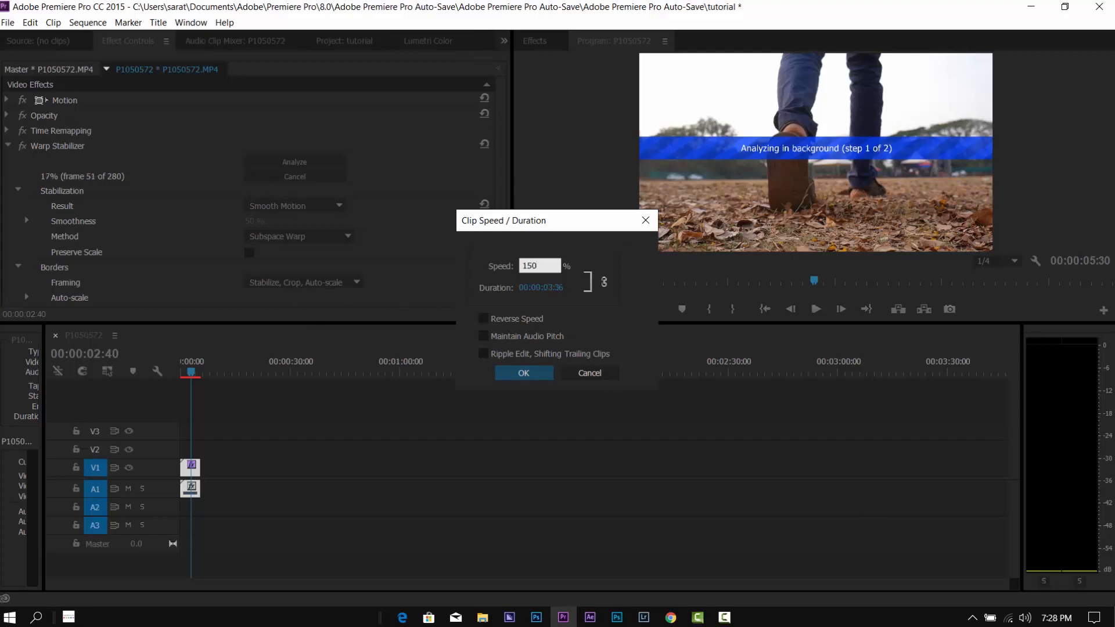
click(522, 373)
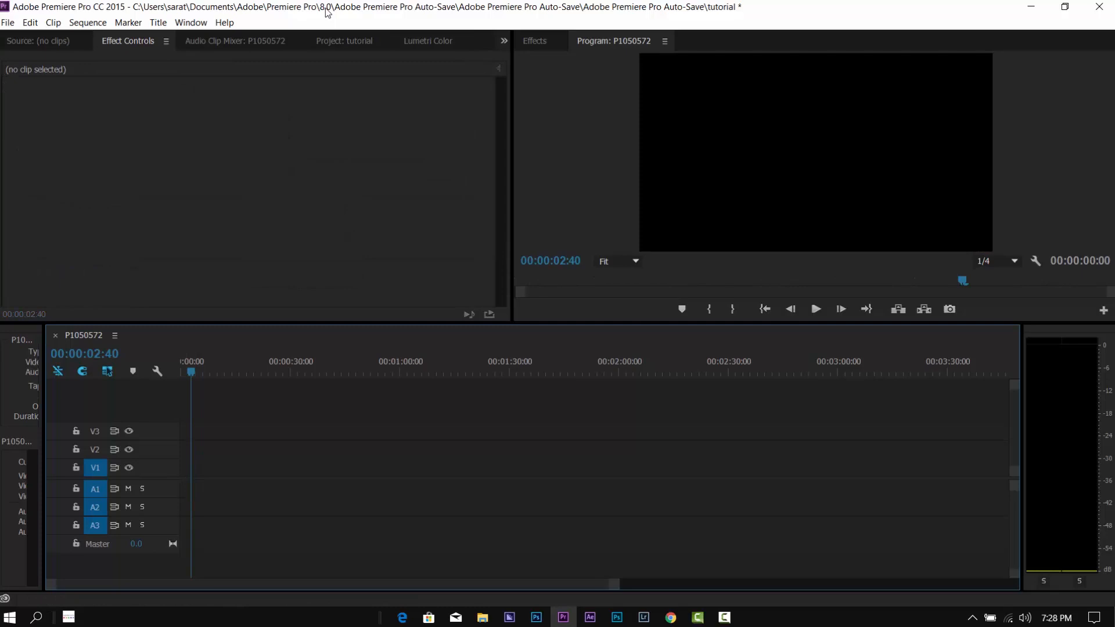
- Switch to the Project panel media and select the re-stabilized clip on the timeline
click(343, 40)
text(war)
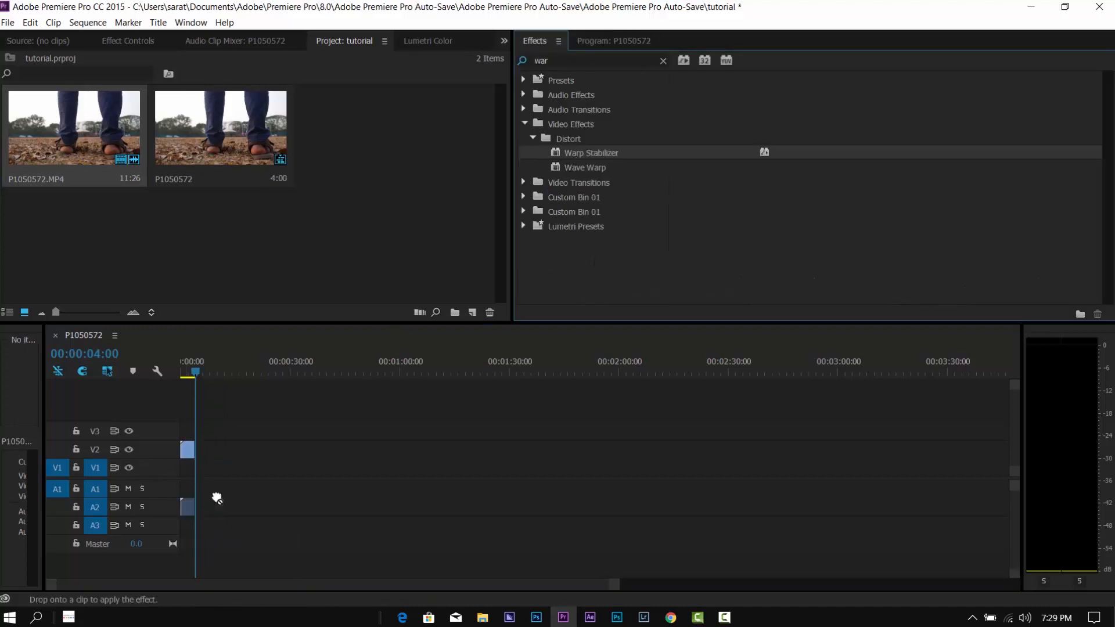
click(127, 41)
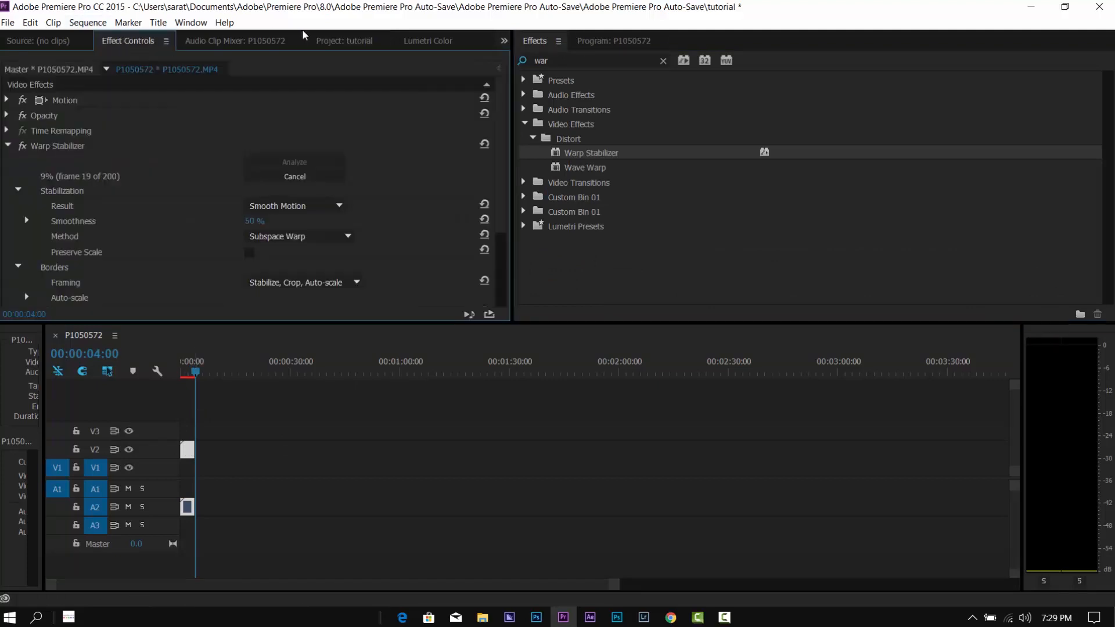
- Nest the stabilized clip as 'Nested Sequence 01'
click(614, 40)
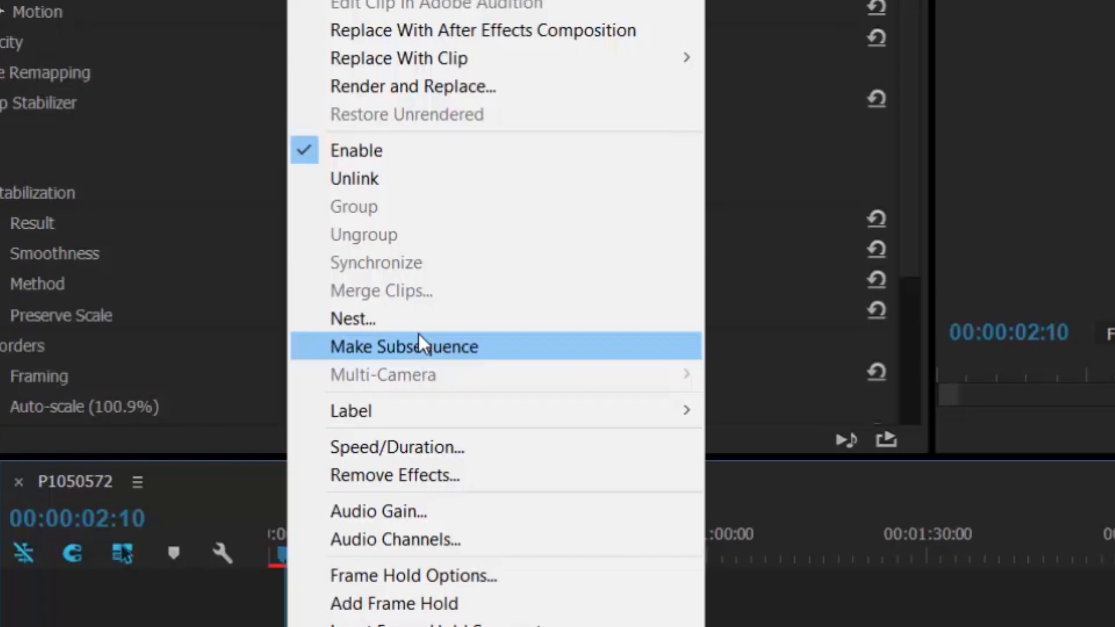
click(403, 346)
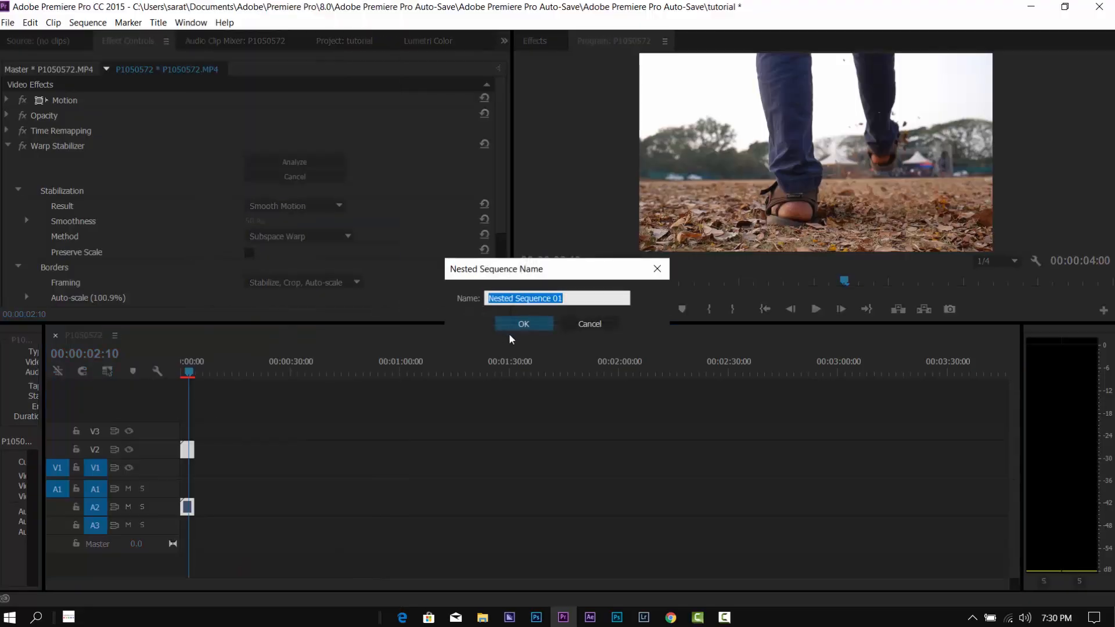
click(522, 323)
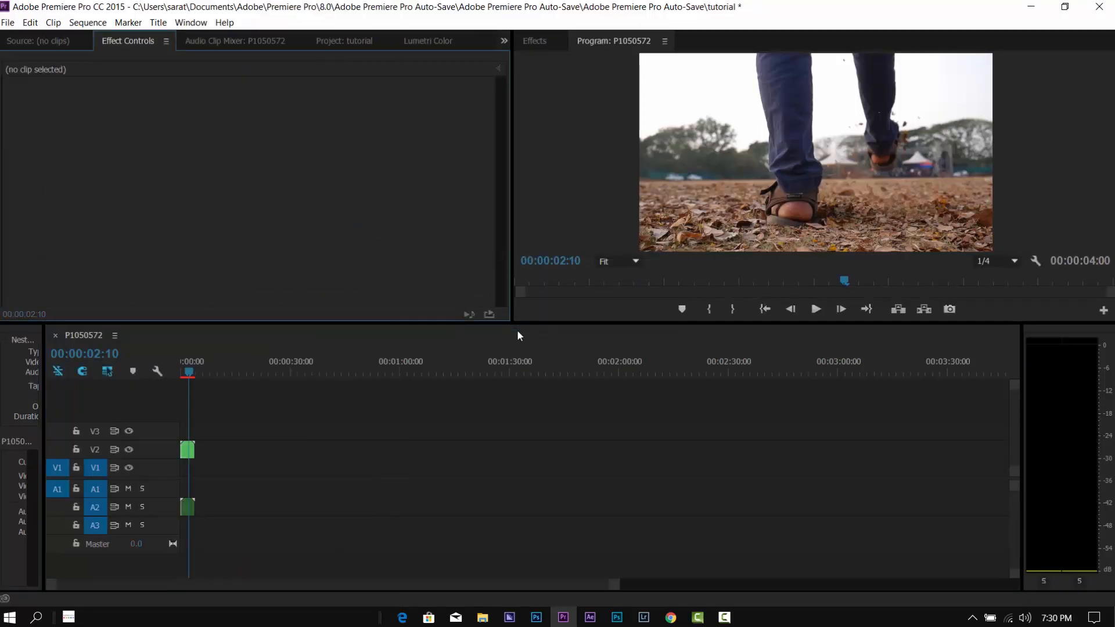
- Speed the nested clip up to 150% and play back the sequence
right_click(187, 450)
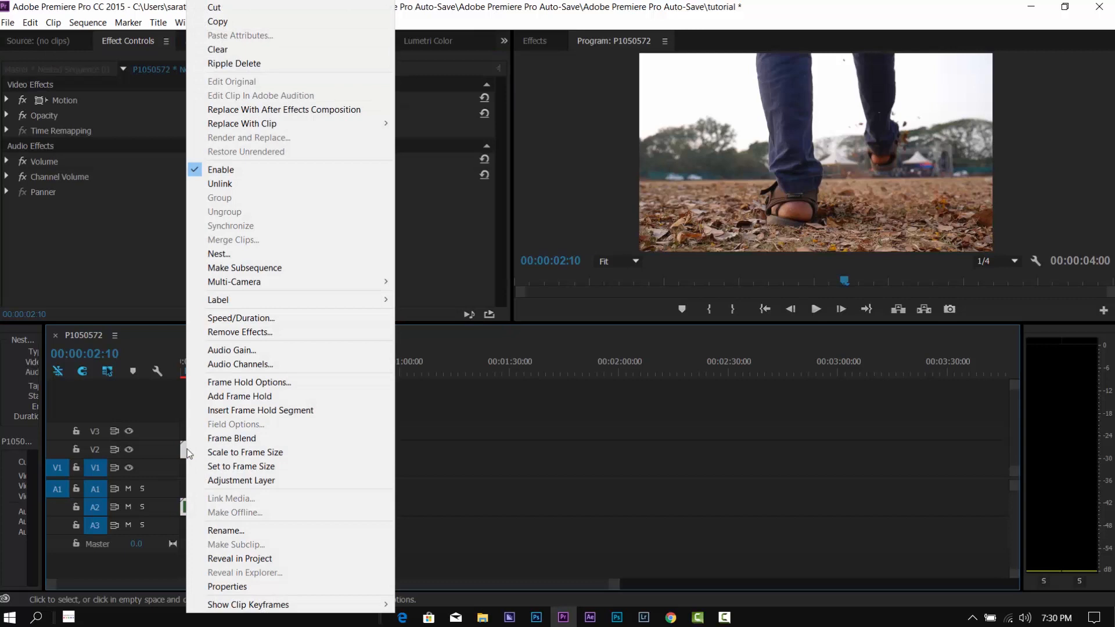
click(240, 318)
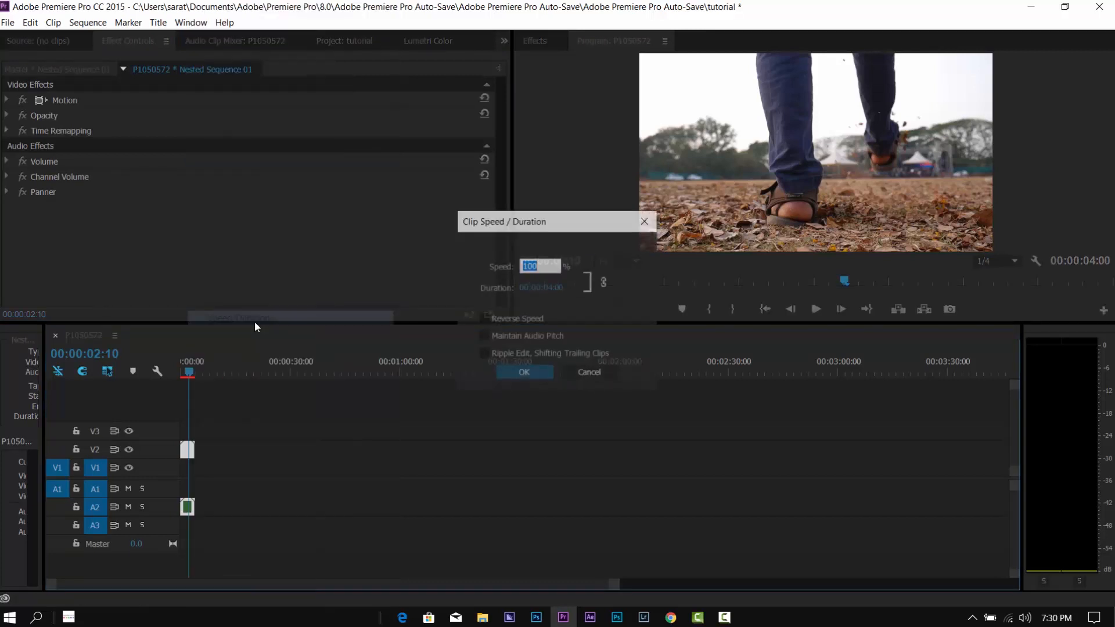
text(15)
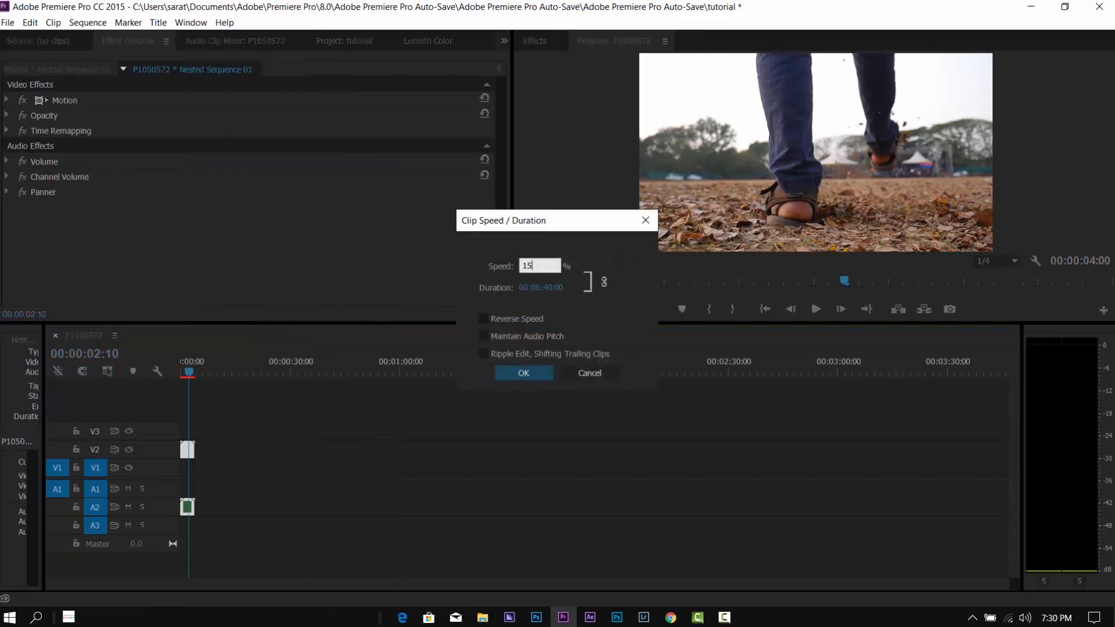
click(522, 373)
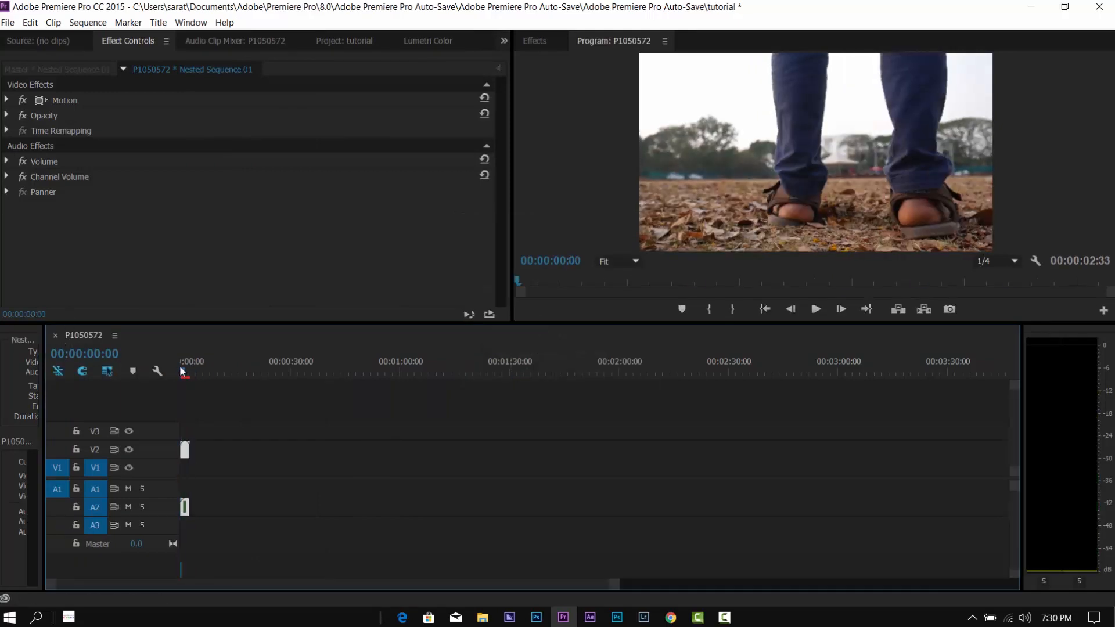
click(815, 308)
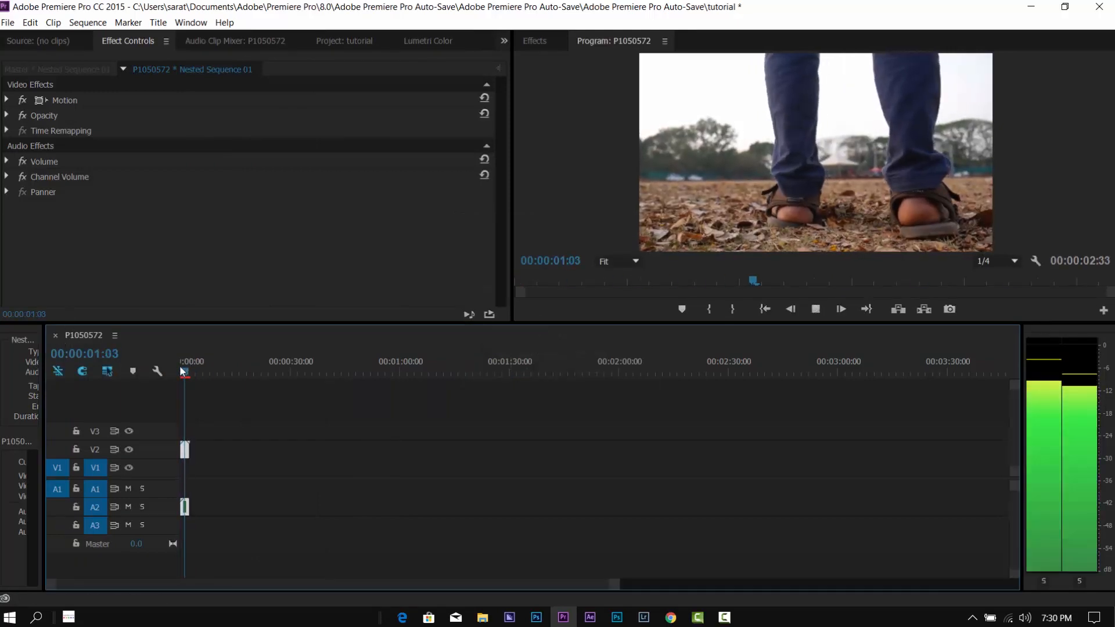